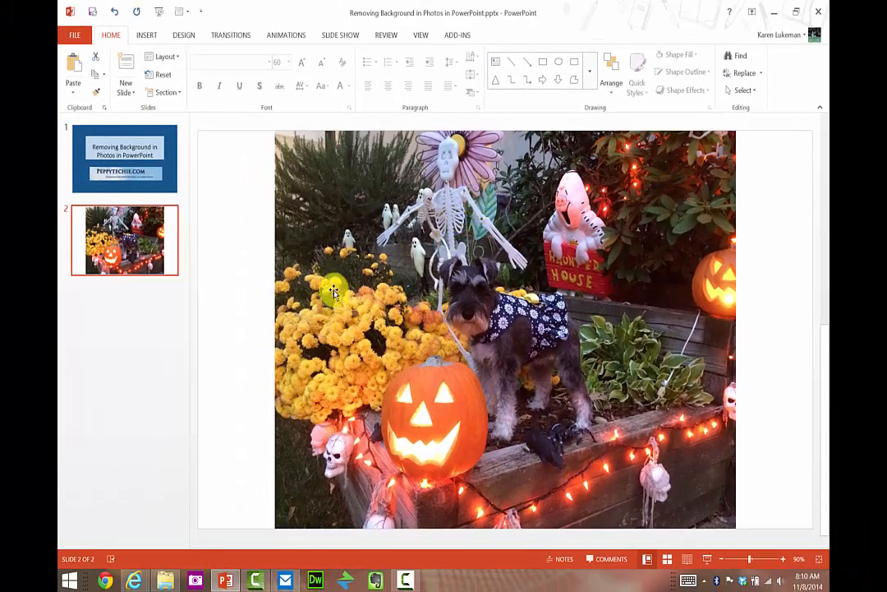
mouse_move(421, 302)
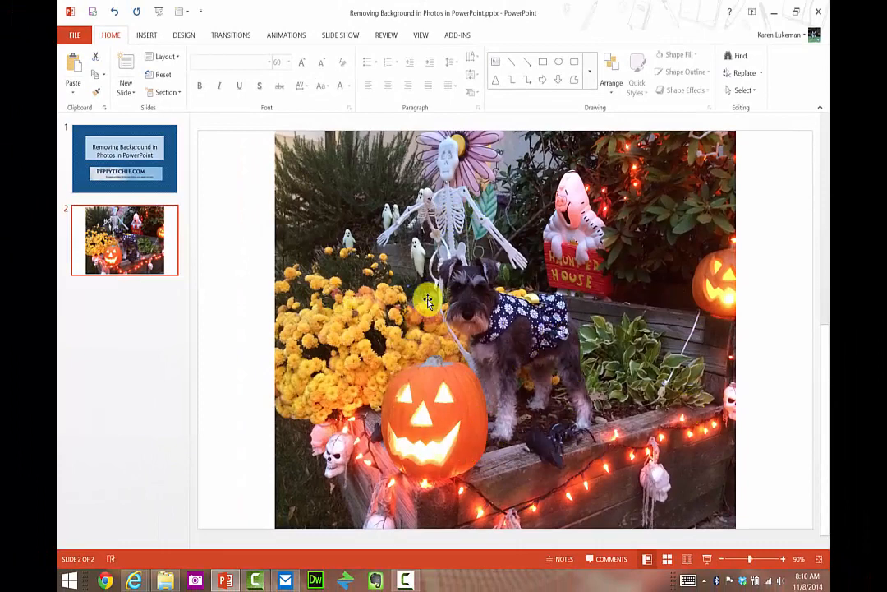
Step: Select the Halloween dog photo on slide 2 and show its Picture Tools Format options
click(427, 297)
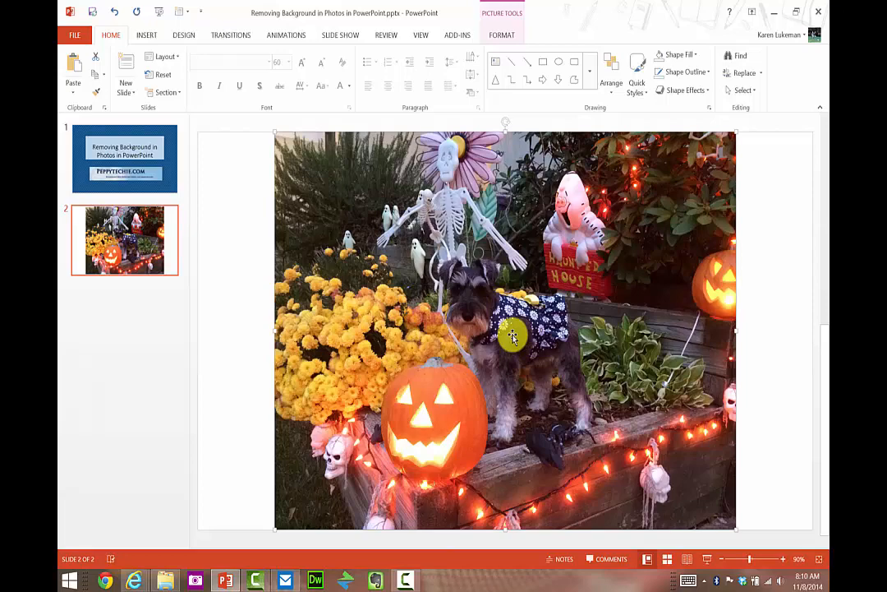
click(499, 34)
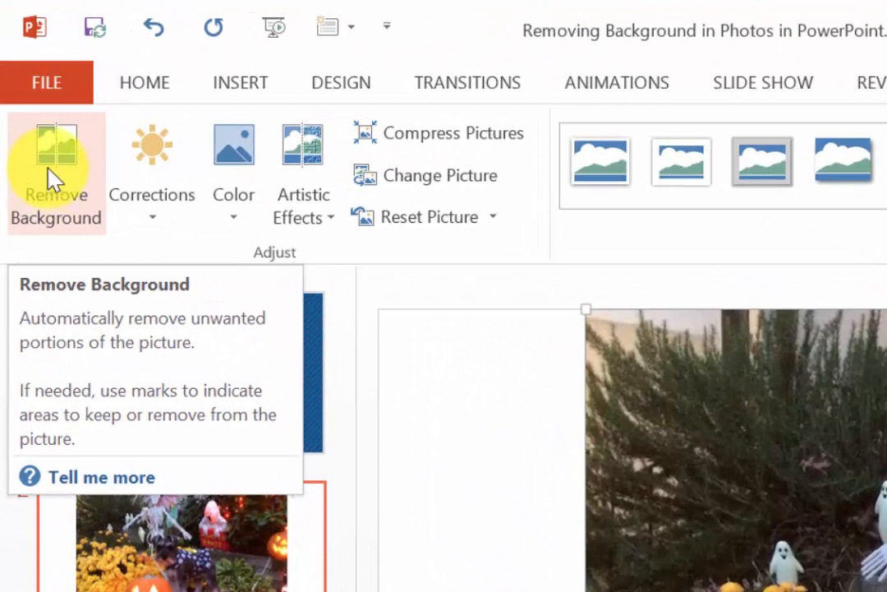
mouse_move(58, 169)
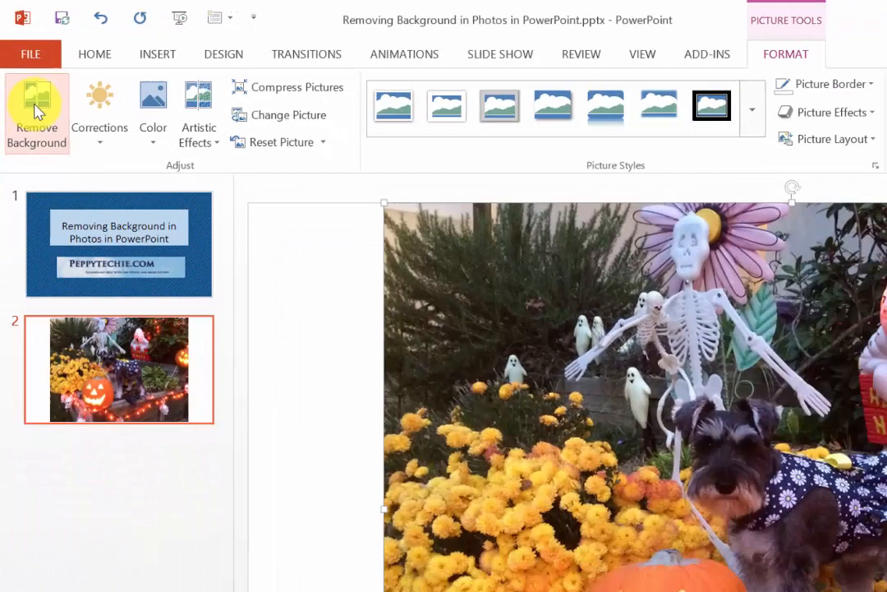
Step: Start Remove Background on the Halloween photo to preview the magenta-tinted removal
click(37, 115)
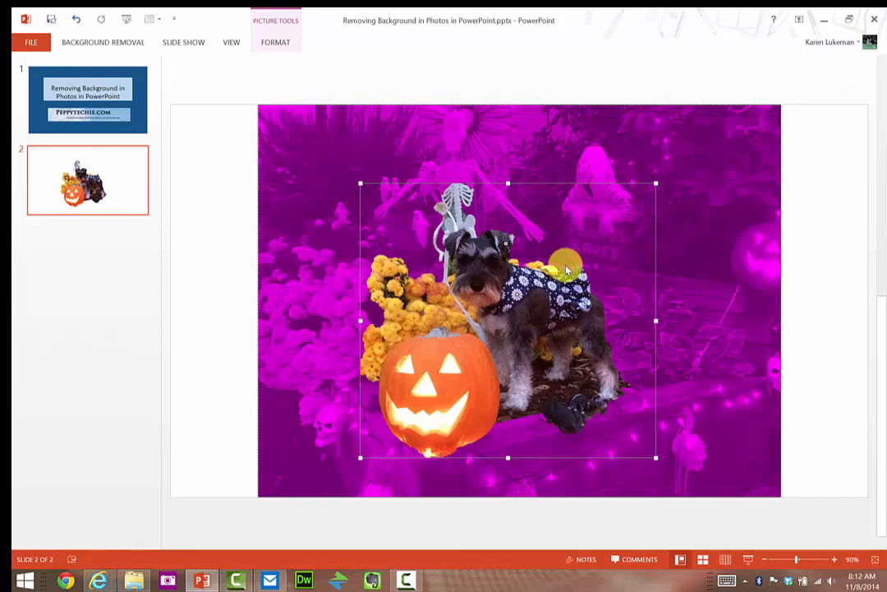
mouse_move(556, 274)
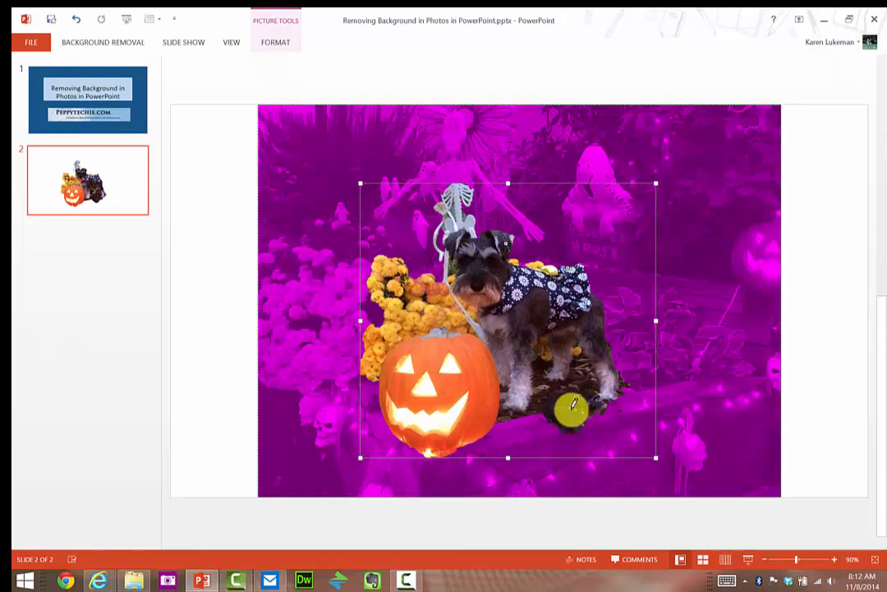
mouse_move(120, 48)
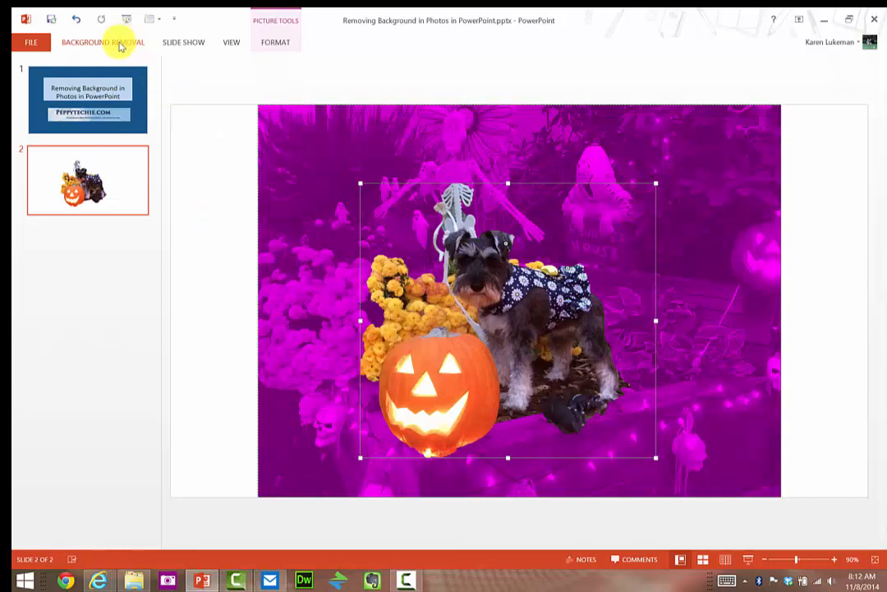
Step: Mark the extra flowers for removal and keep the background-removal changes
click(105, 41)
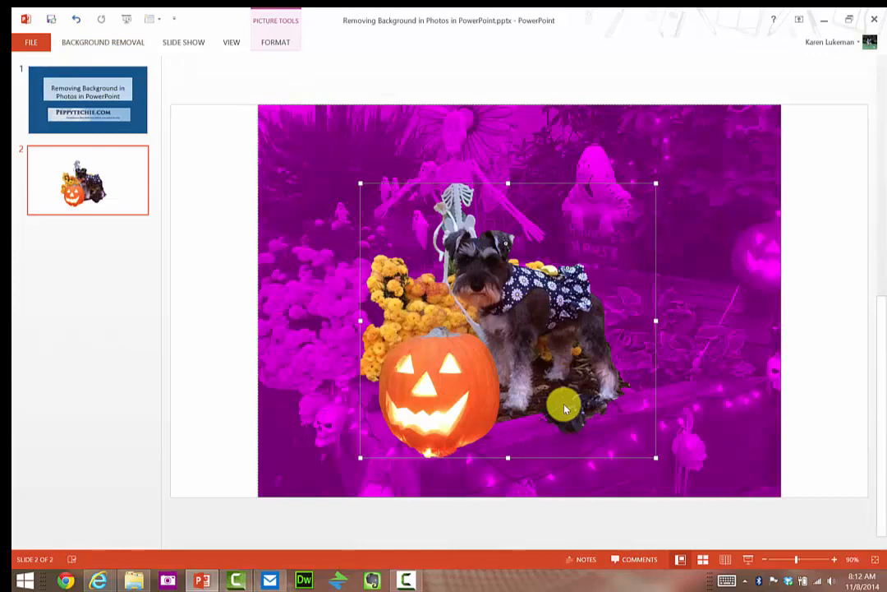
mouse_move(588, 403)
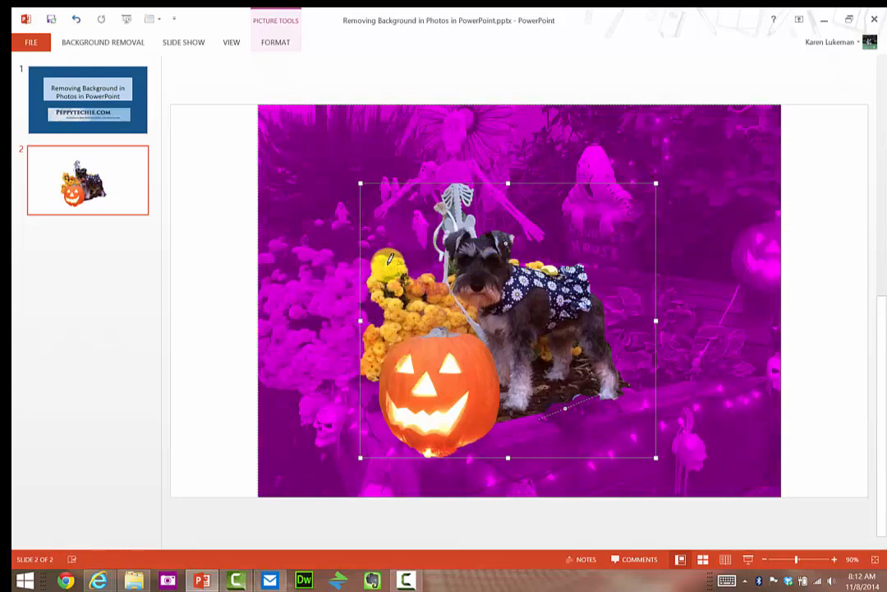
mouse_move(384, 263)
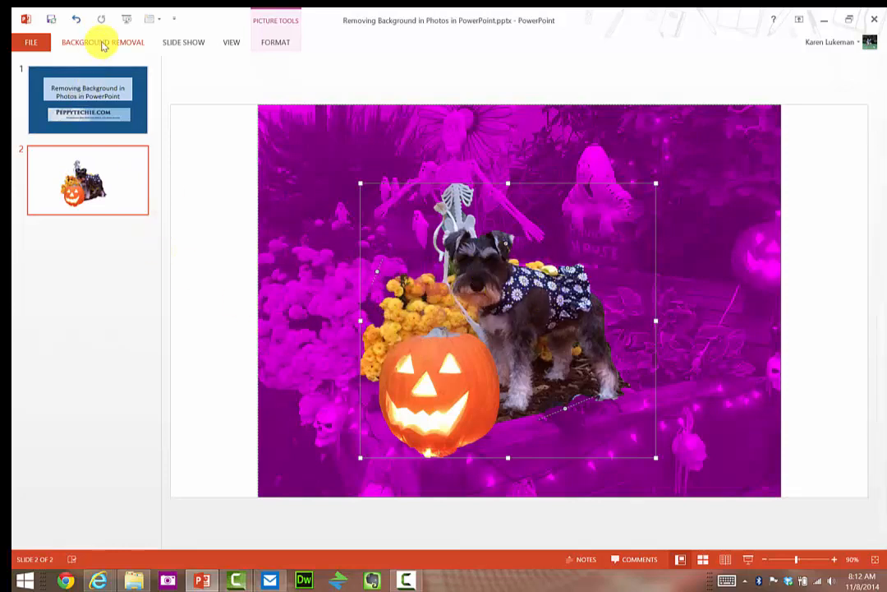
click(104, 42)
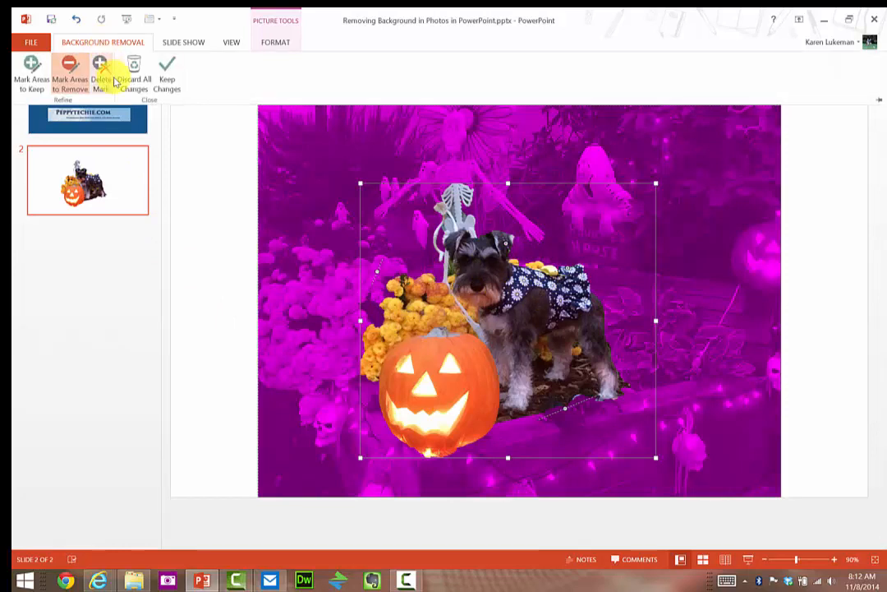
click(168, 70)
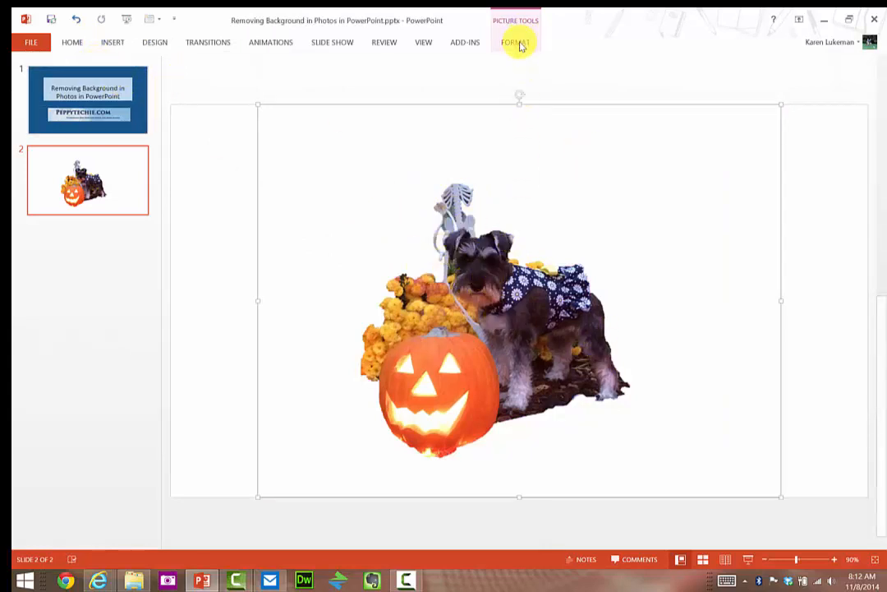
Step: Reopen Remove Background, mark the skeleton for removal, and keep the changes
click(520, 42)
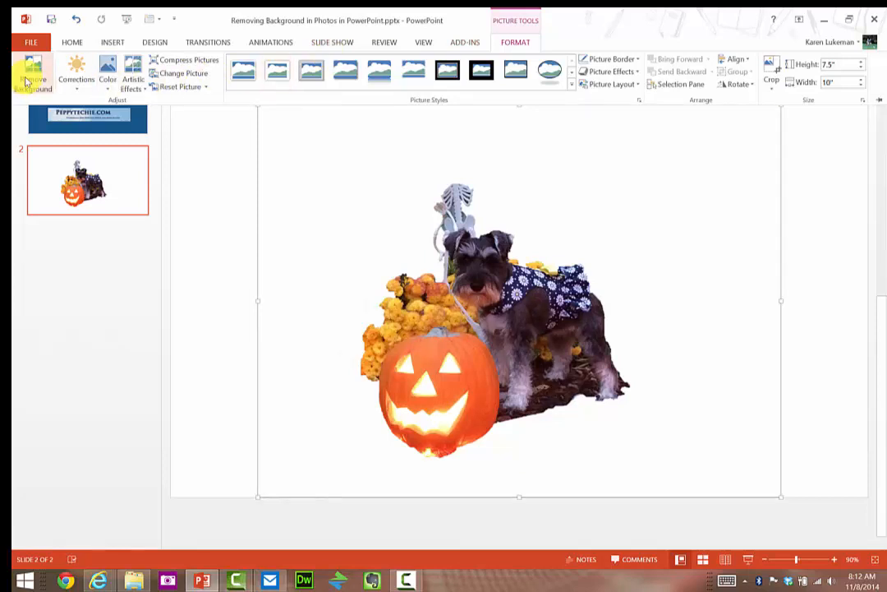
click(32, 74)
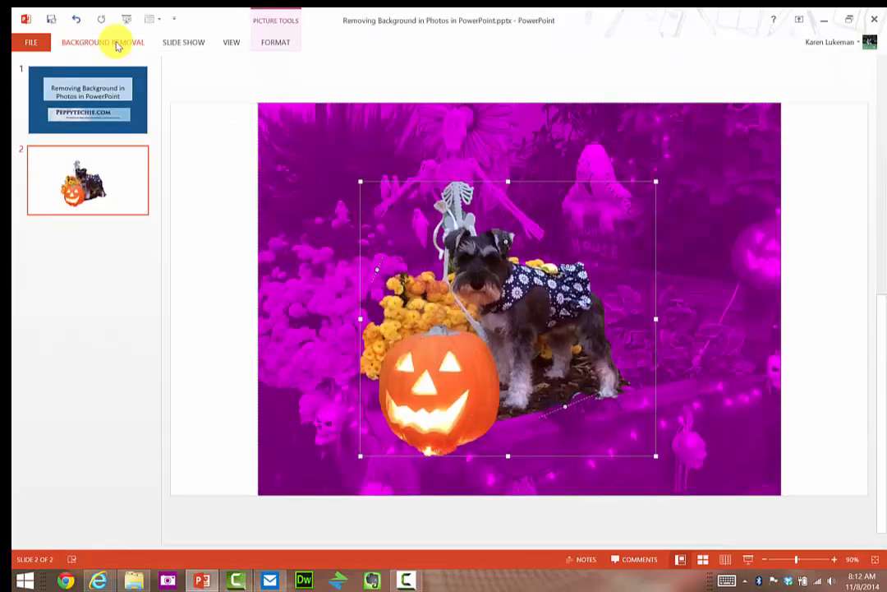
click(100, 42)
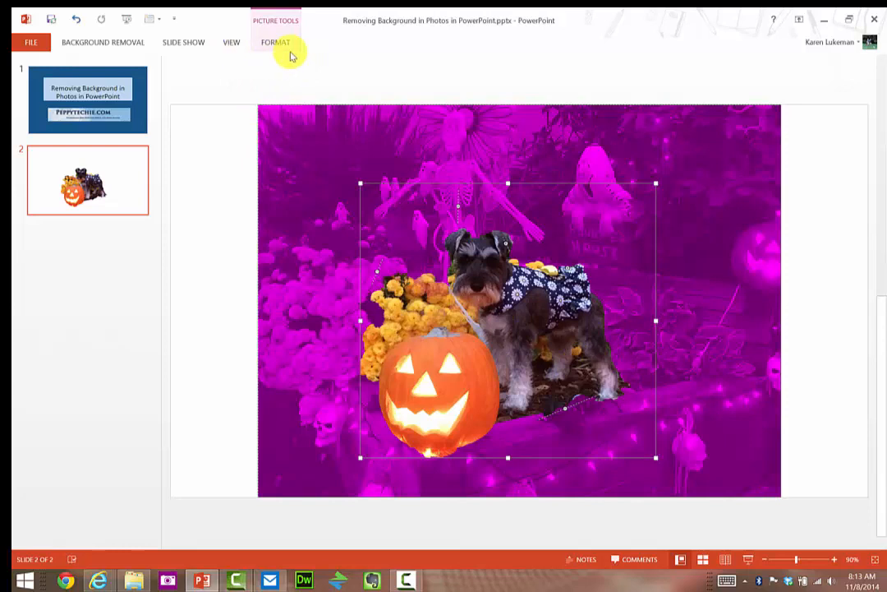
click(94, 42)
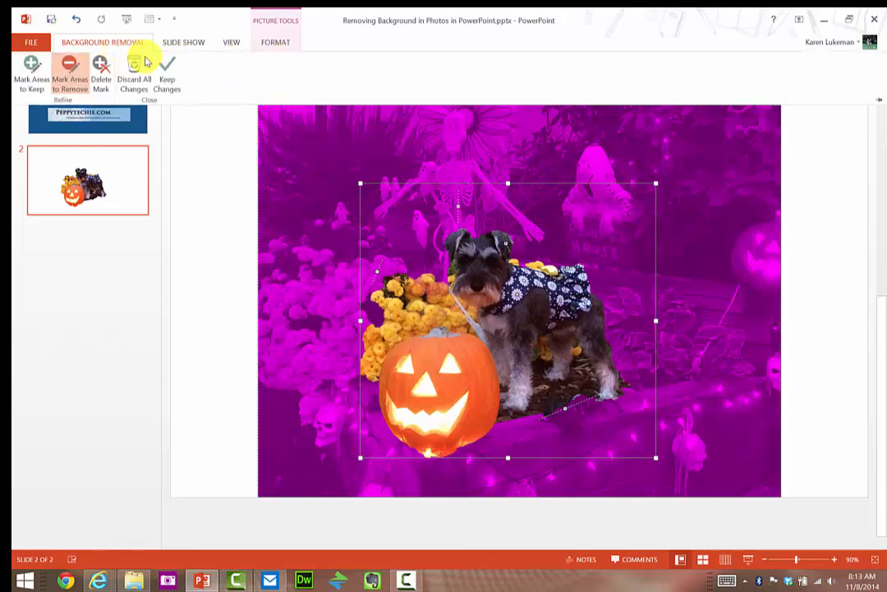
click(175, 74)
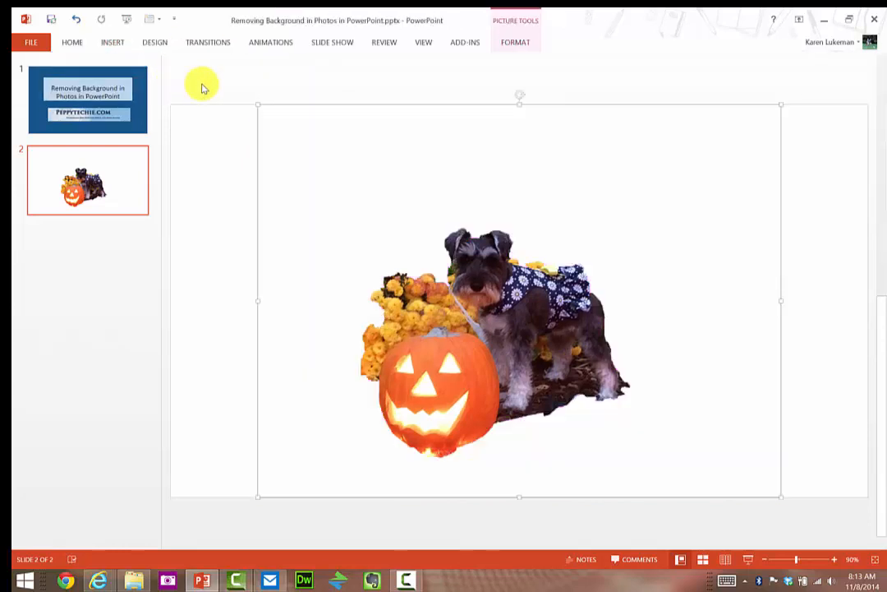
mouse_move(230, 100)
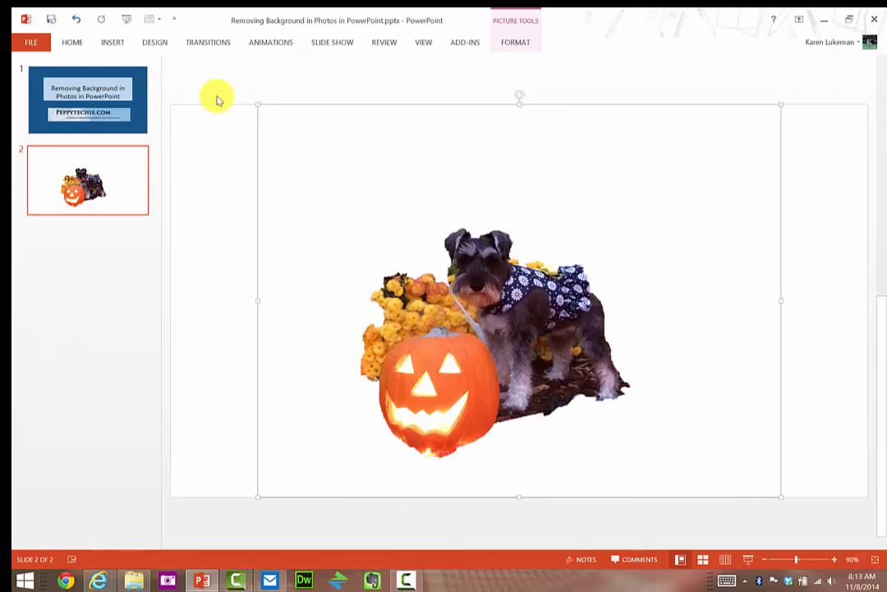
mouse_move(258, 110)
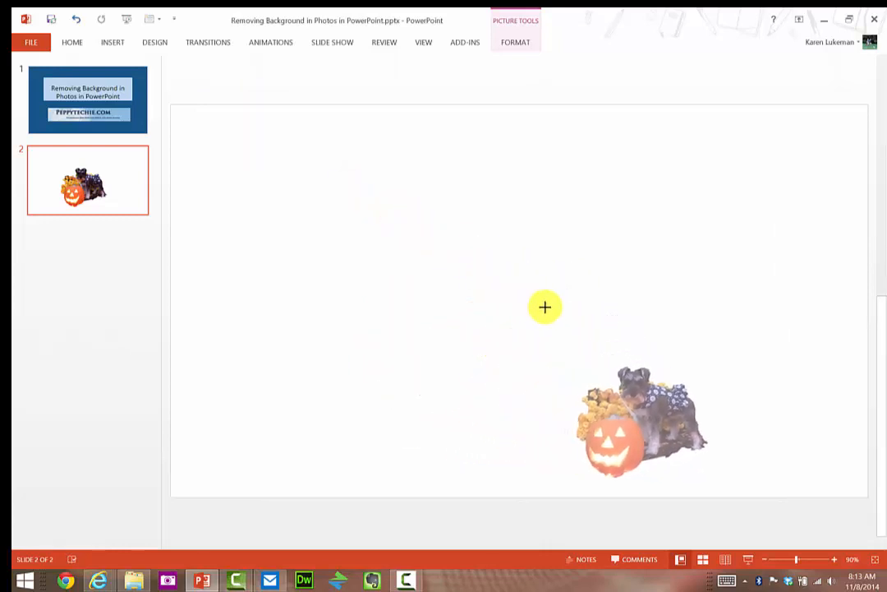
Step: Move the shrunken cutout to slide 2's upper left and copy it
drag(640, 423, 304, 210)
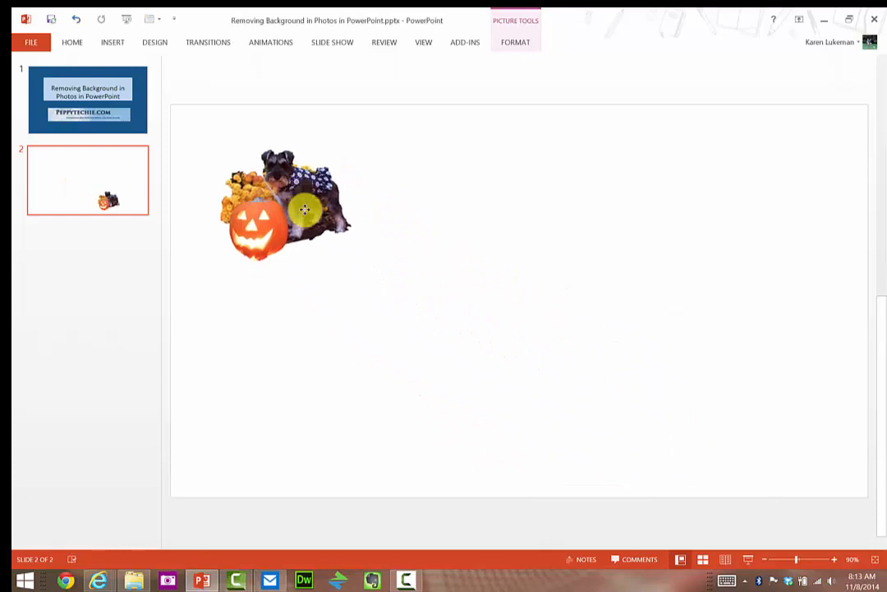
click(304, 208)
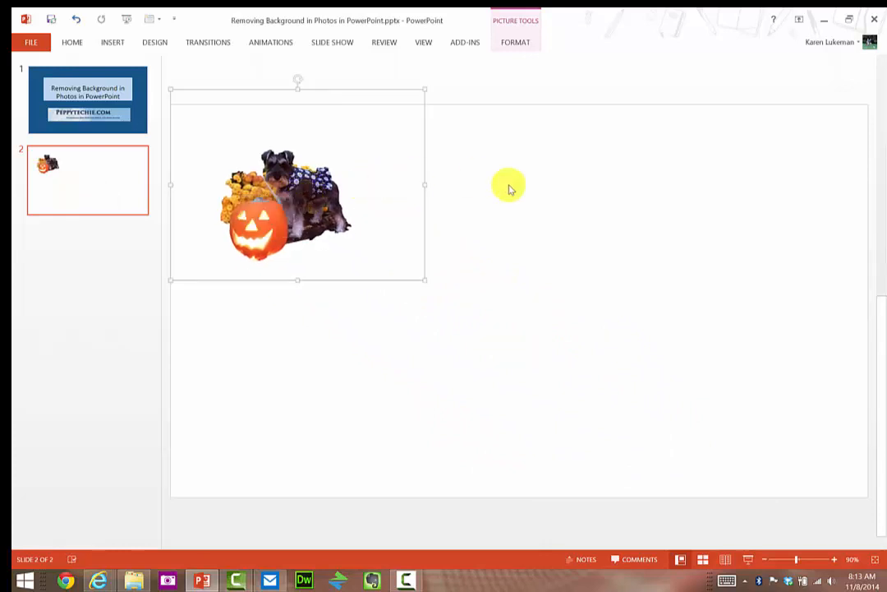
right_click(287, 205)
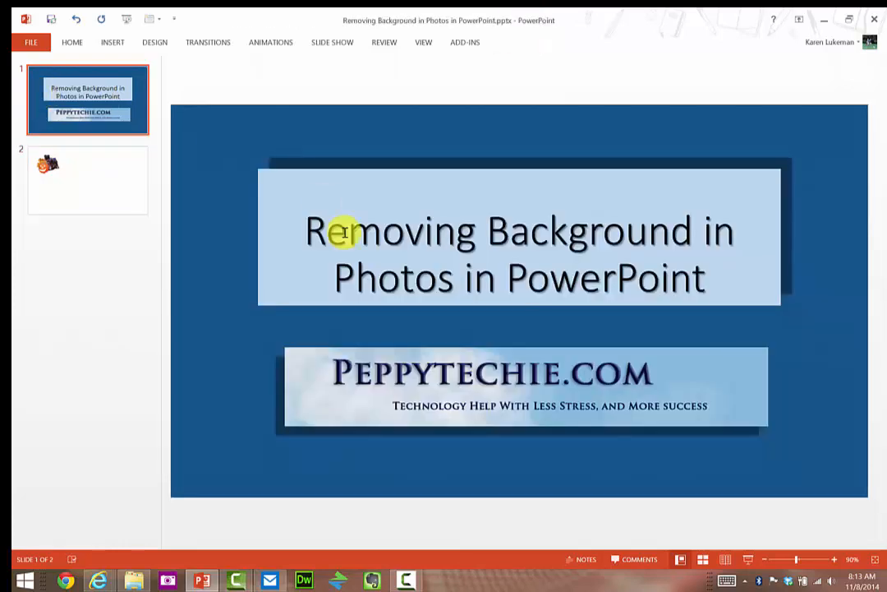
Step: Paste the dog-and-pumpkin cutout onto the title slide, positioned in the lower right corner
right_click(271, 317)
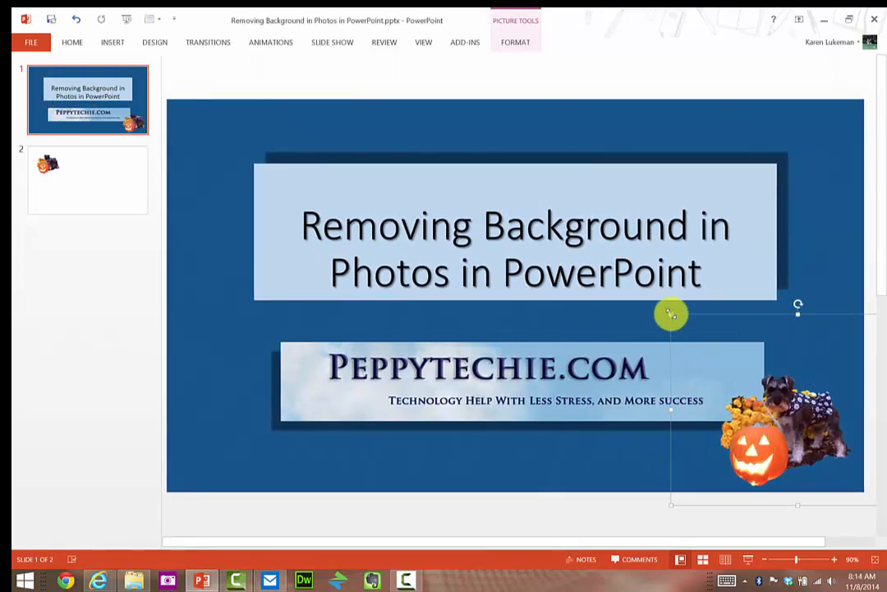
drag(671, 313, 810, 431)
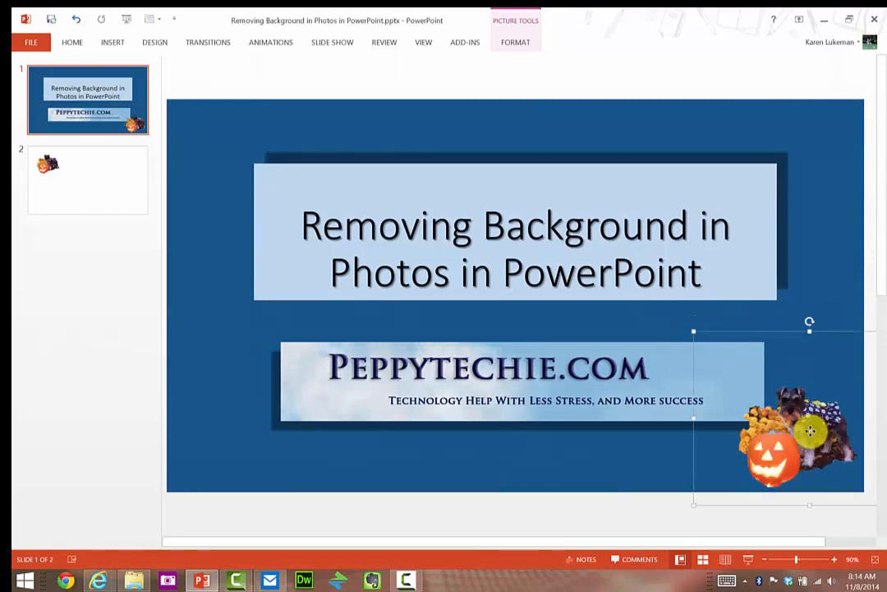